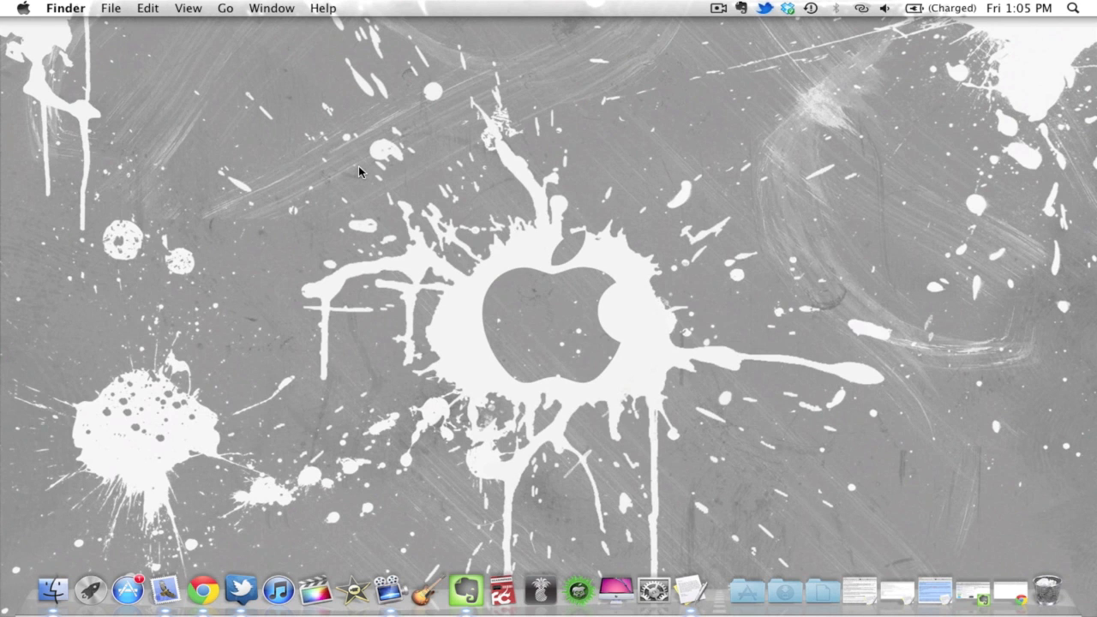
mouse_move(470, 359)
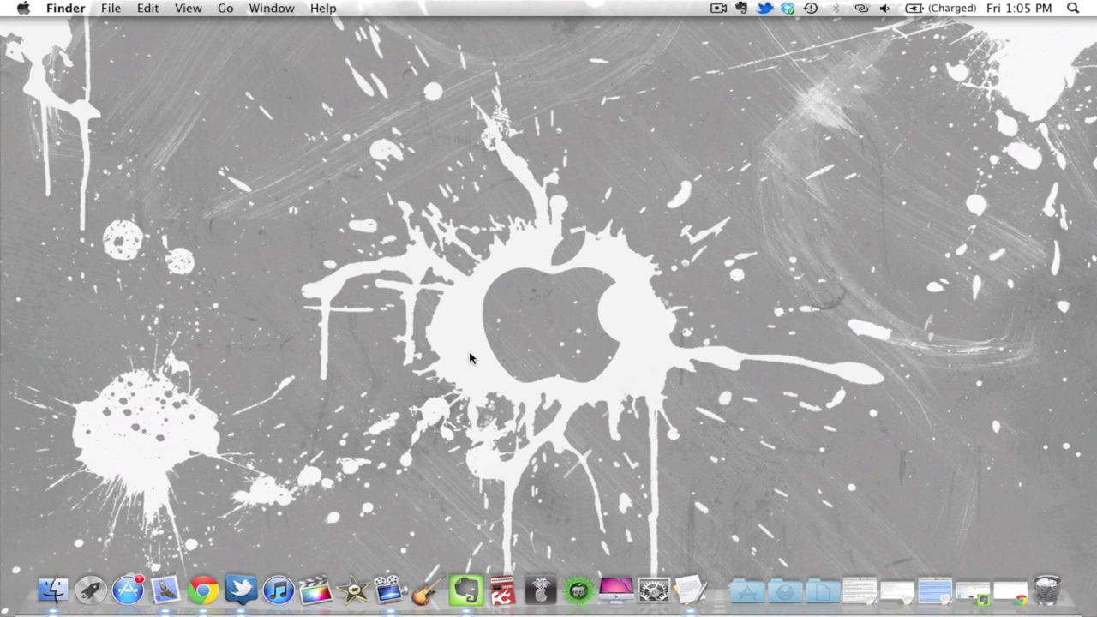
mouse_move(581, 558)
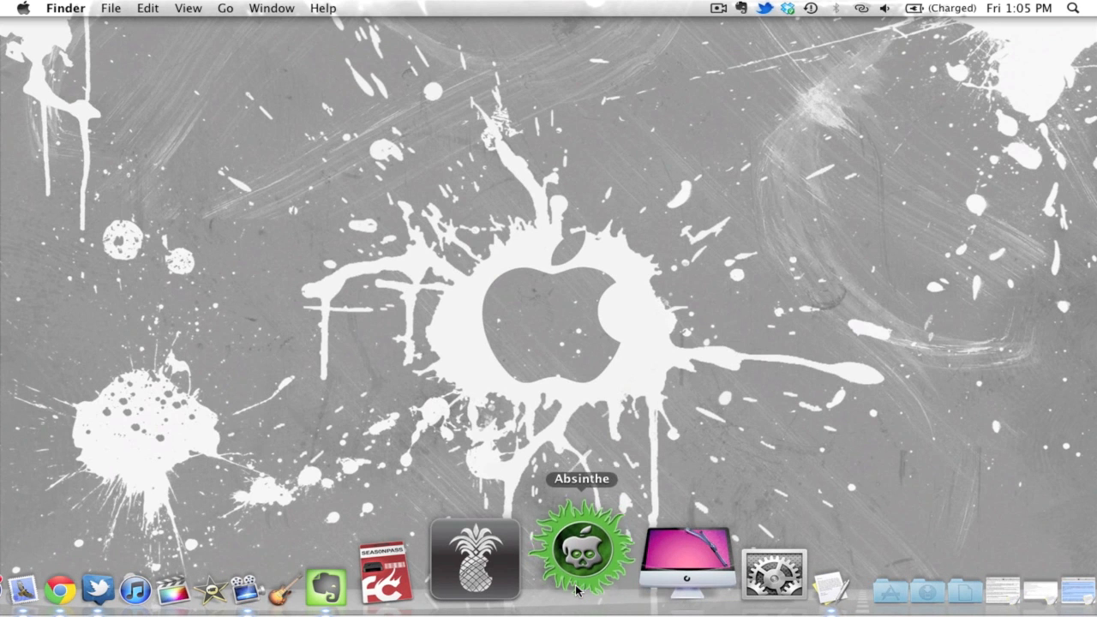
Step: Launch Absinthe from the Dock to reach its iPhone 4S / iPad 2 welcome screen
click(582, 557)
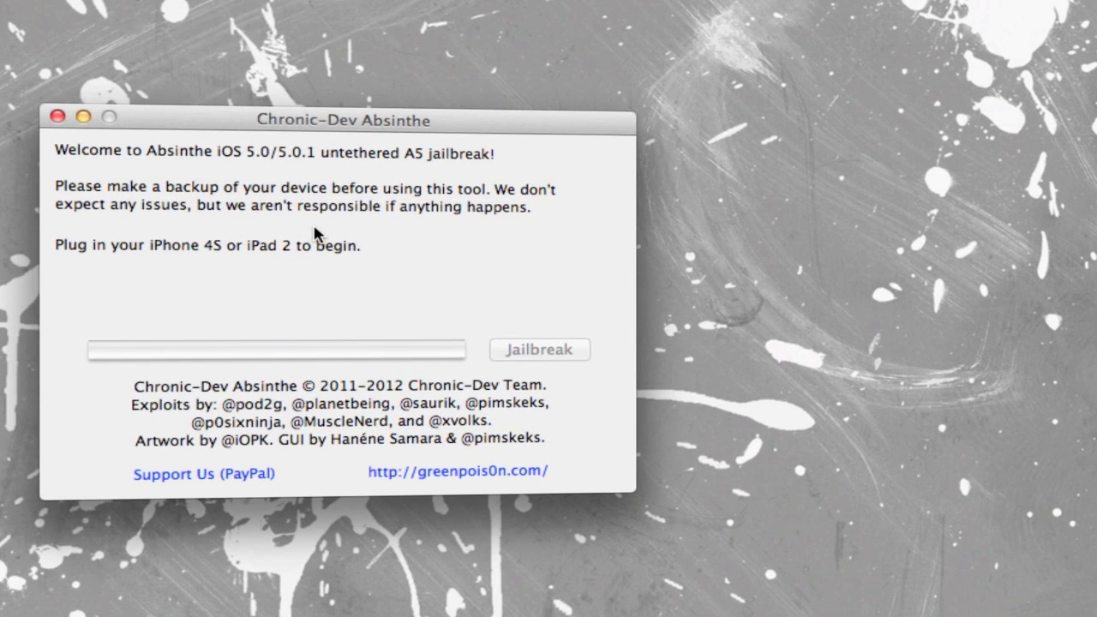
mouse_move(318, 250)
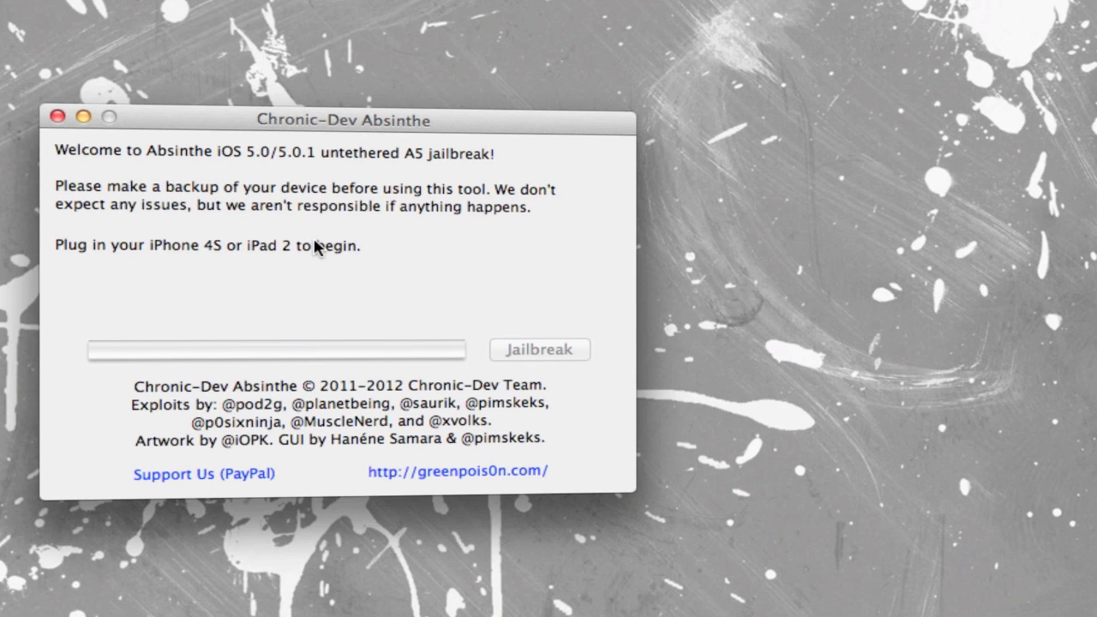
drag(349, 120, 350, 32)
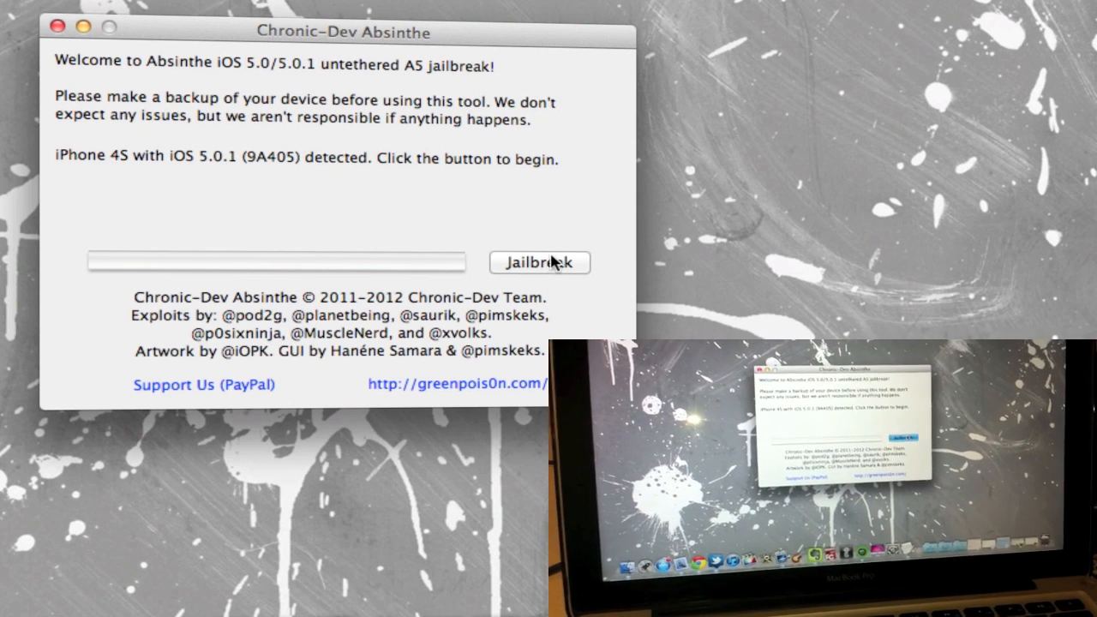
Step: Start the Absinthe jailbreak on the detected iPhone 4S running iOS 5.0.1
click(539, 262)
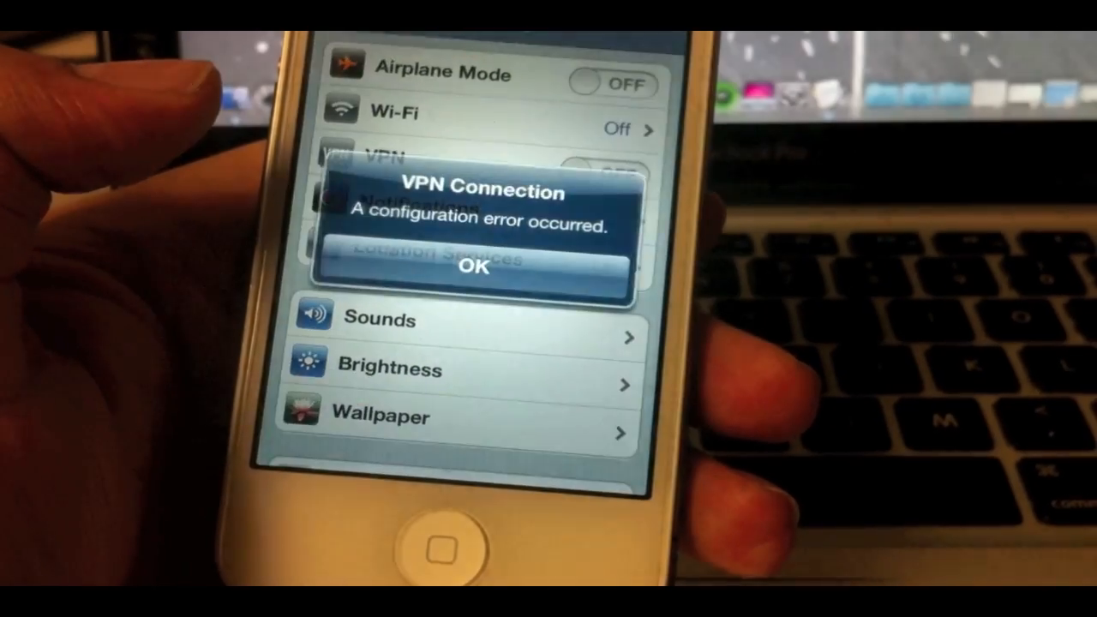
Step: Dismiss the VPN configuration error alert and head back to the home screen
click(472, 266)
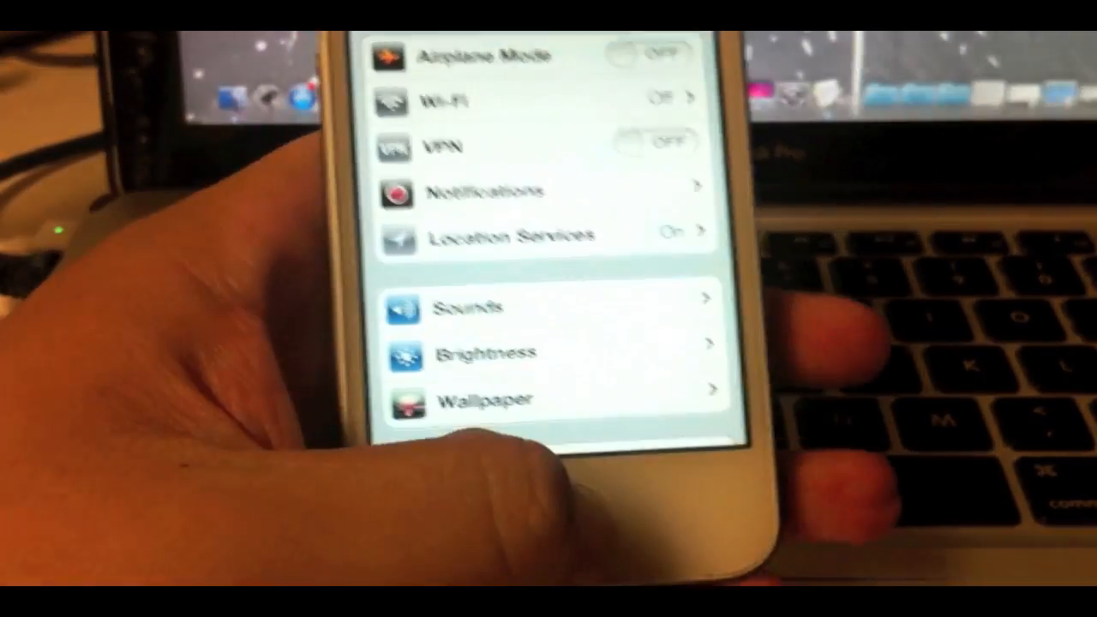
scroll(down, 3)
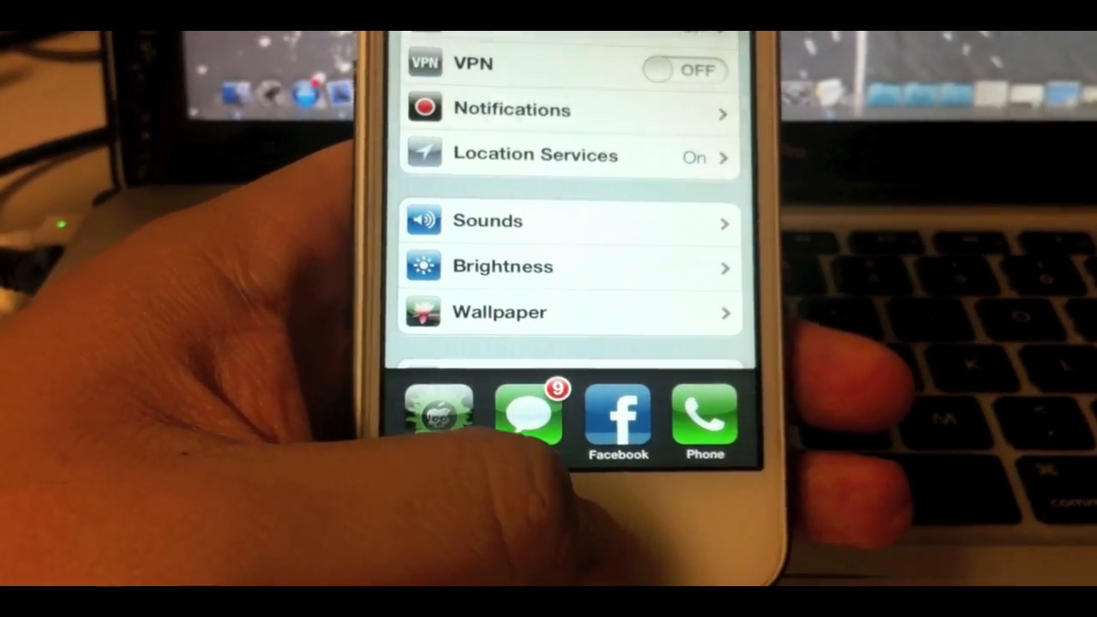